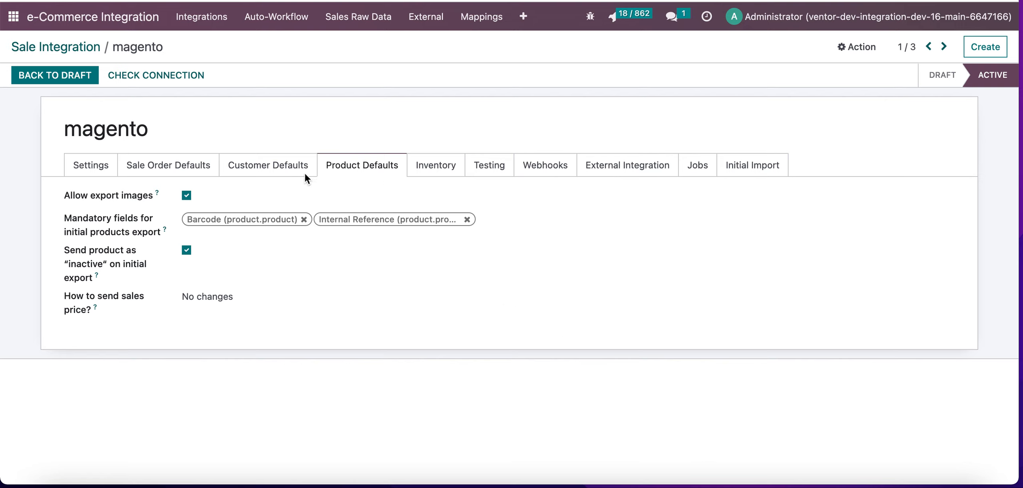
mouse_move(78, 231)
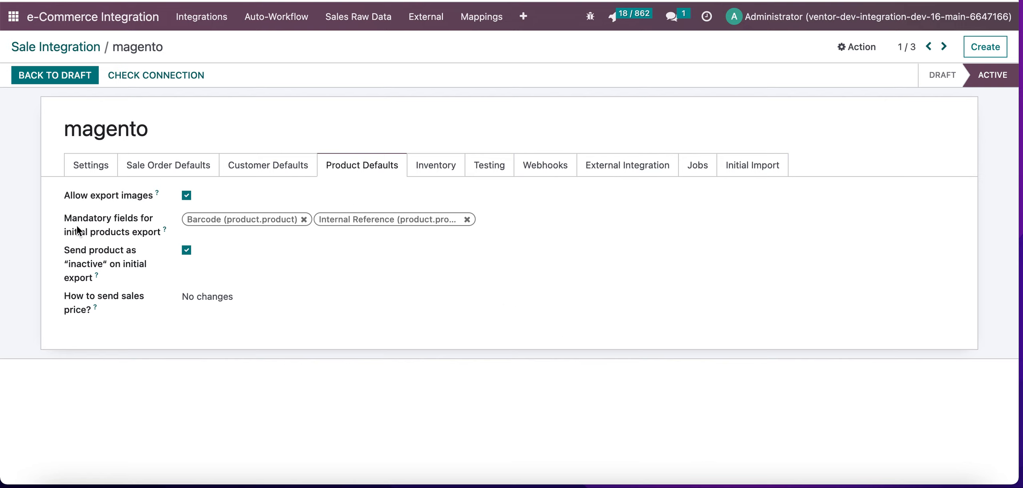
mouse_move(133, 240)
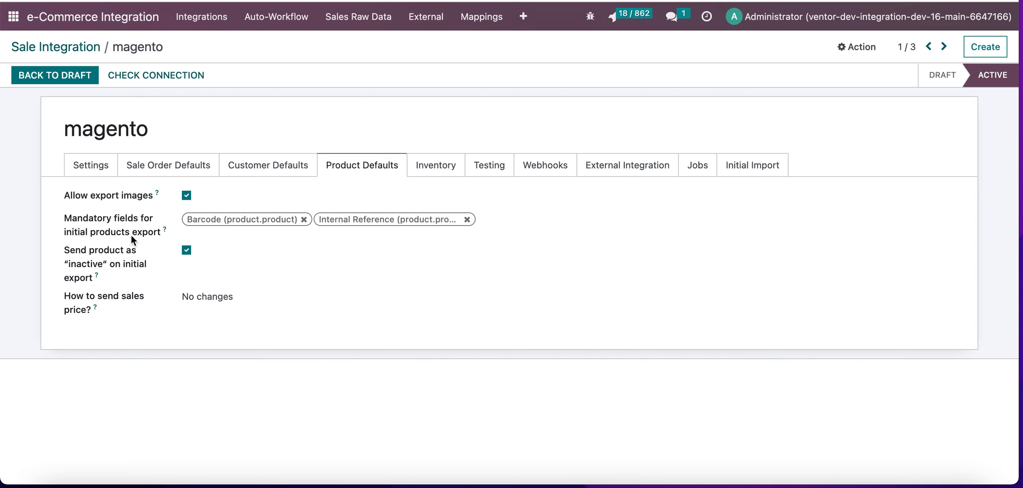
mouse_move(267, 242)
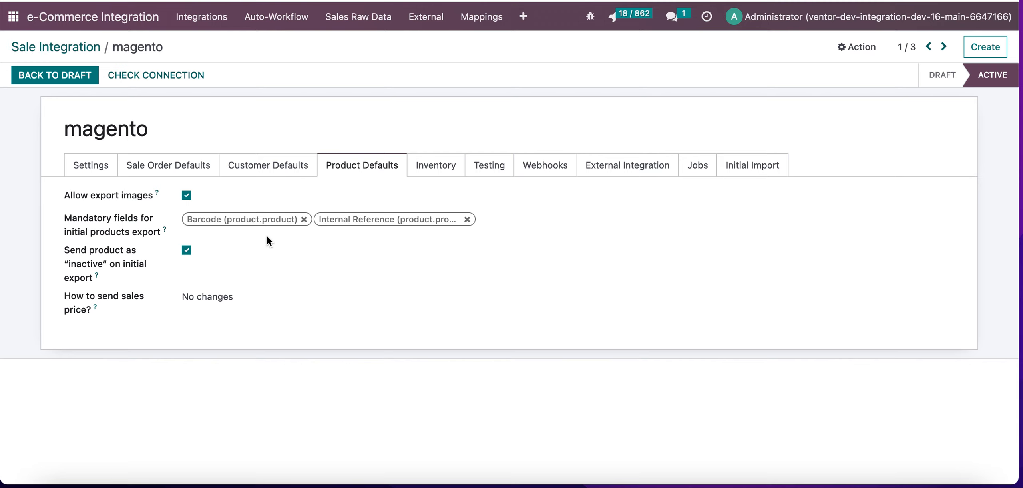
mouse_move(167, 207)
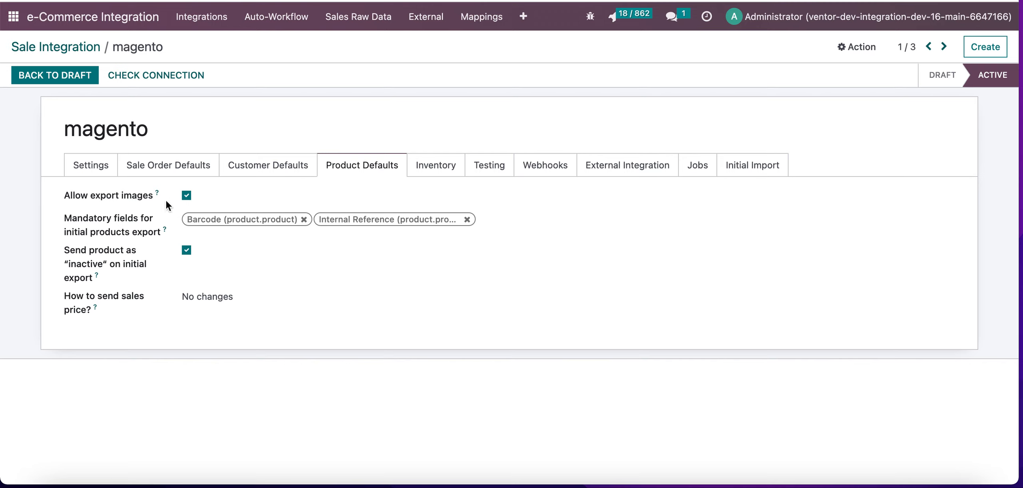
mouse_move(425, 224)
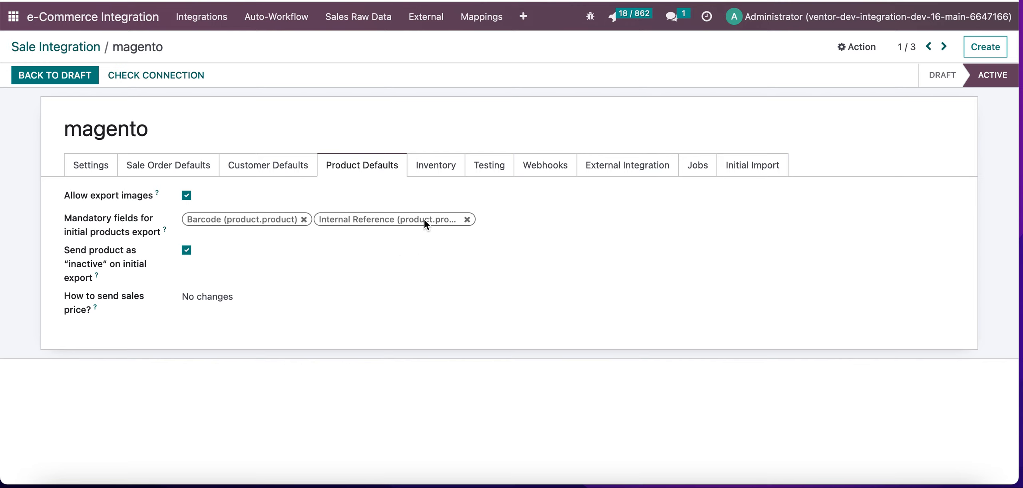
mouse_move(189, 230)
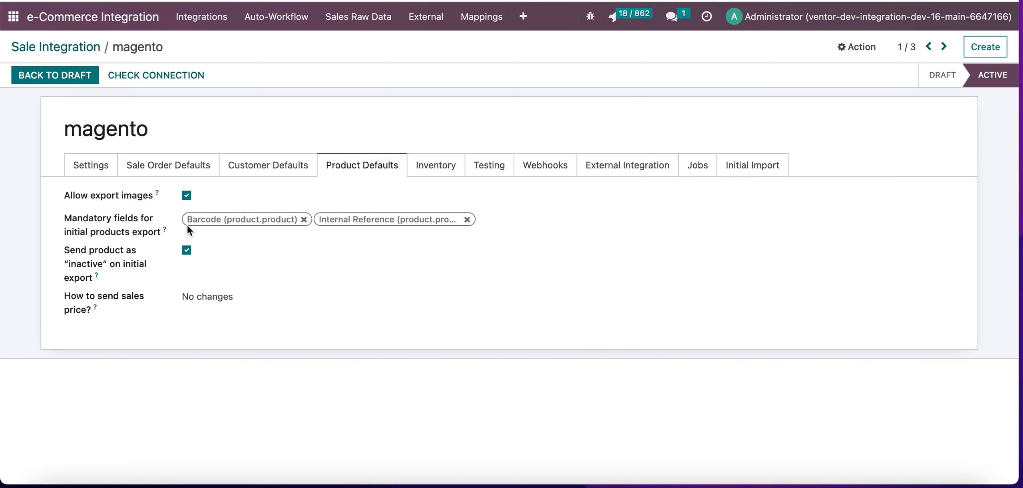
mouse_move(374, 226)
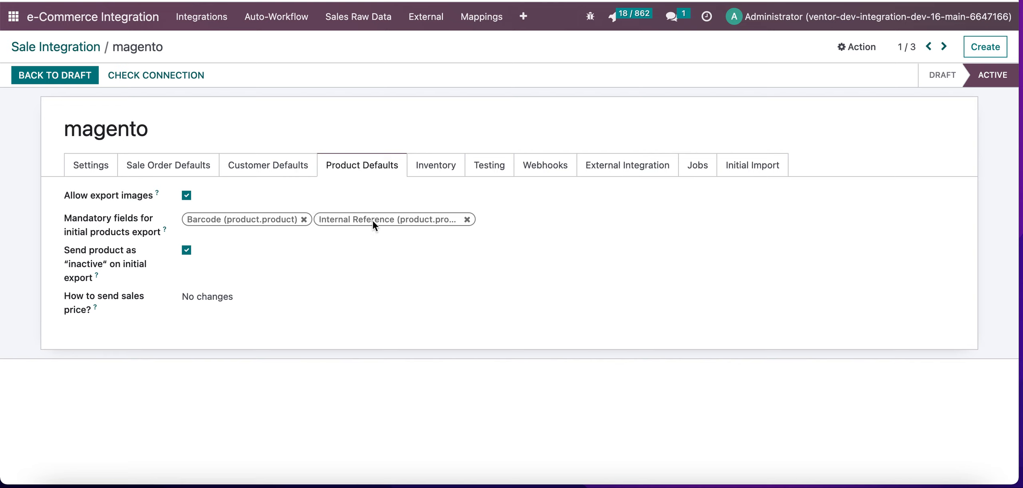
mouse_move(374, 225)
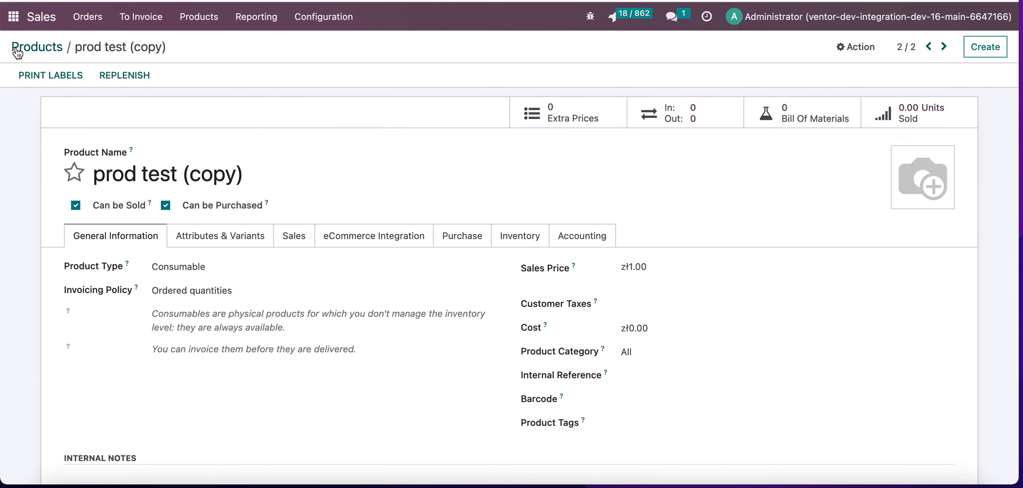
mouse_move(51, 76)
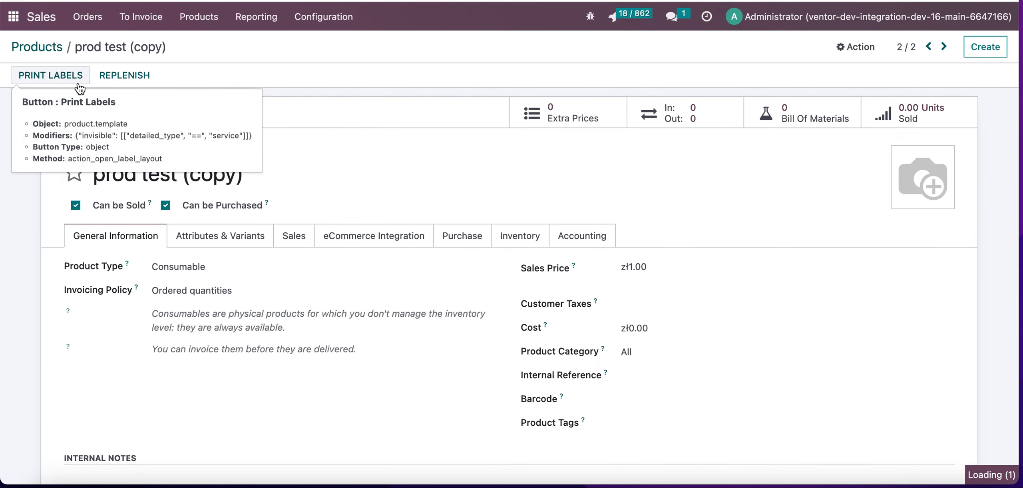
click(986, 46)
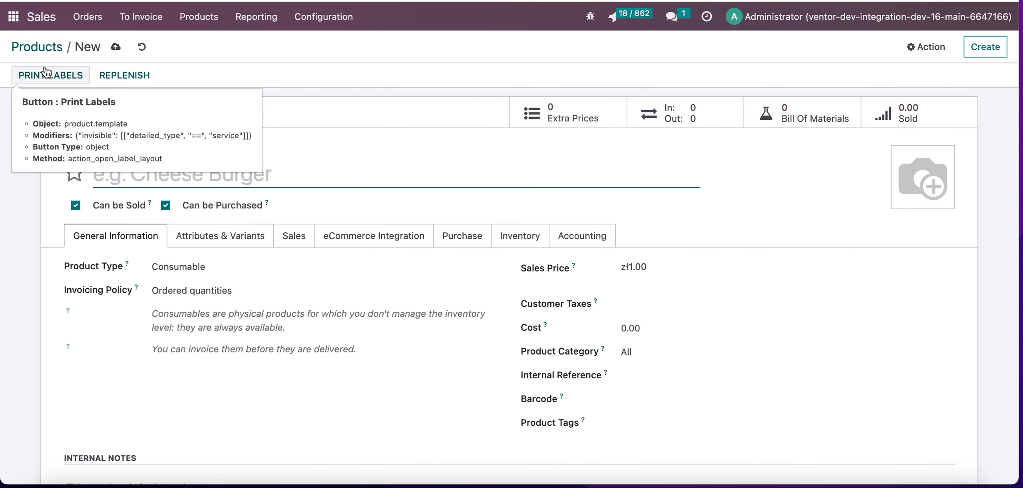
text(CVCV)
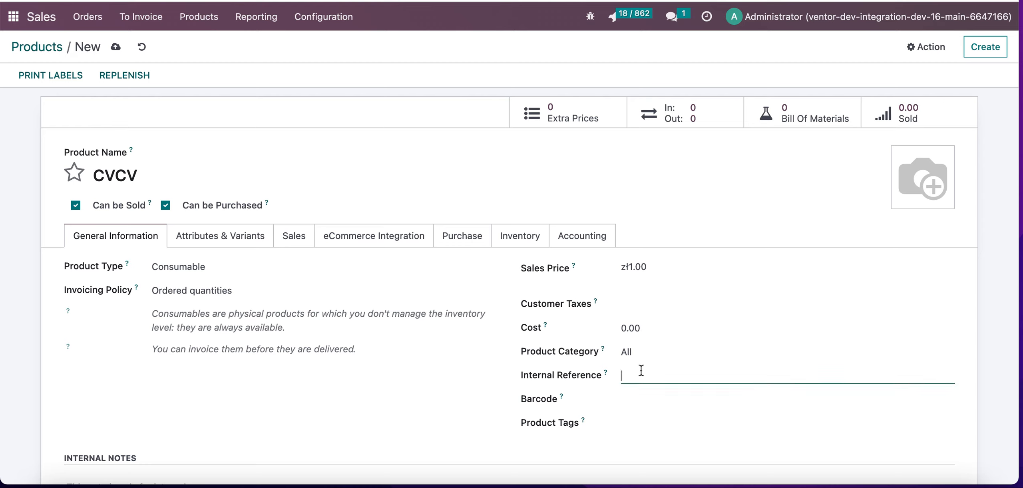
text(38928346729)
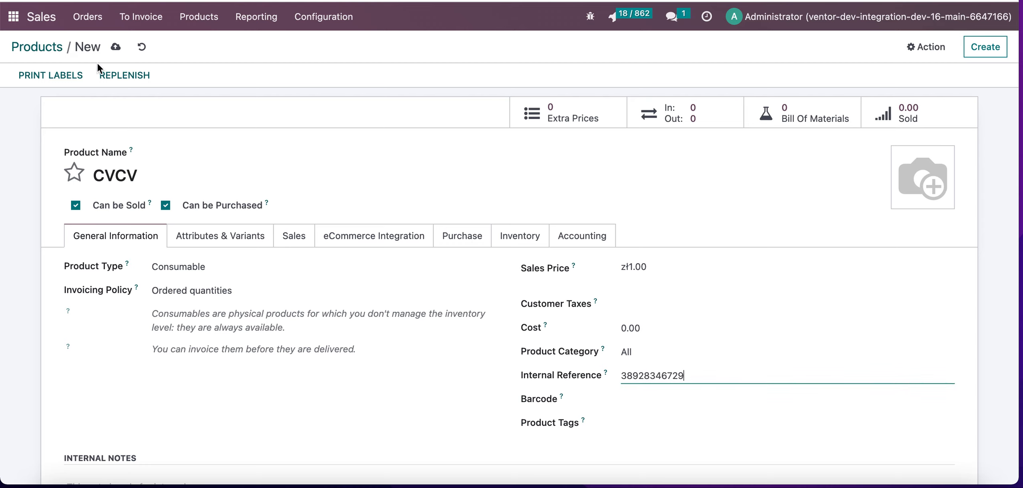
Save the CVCV product, triggering the missing mandatory barcode error.
click(116, 47)
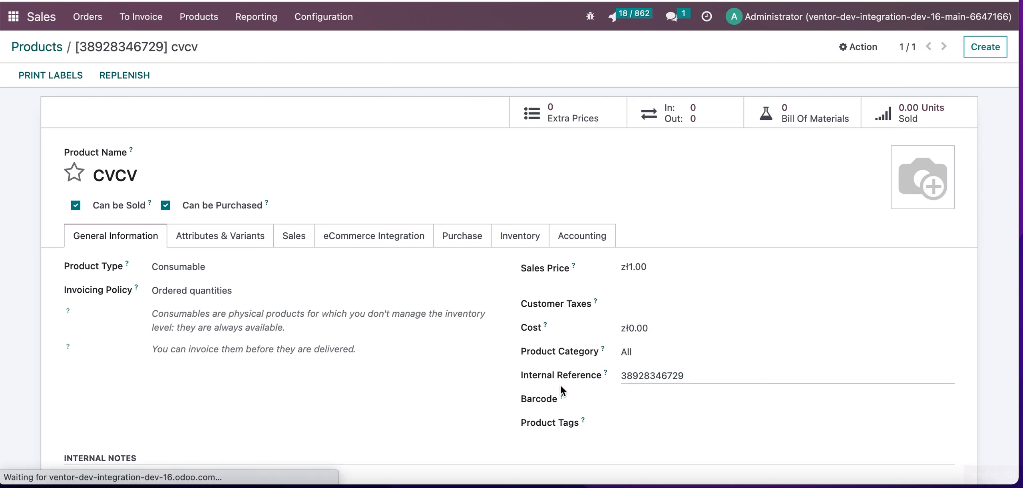
mouse_move(855, 86)
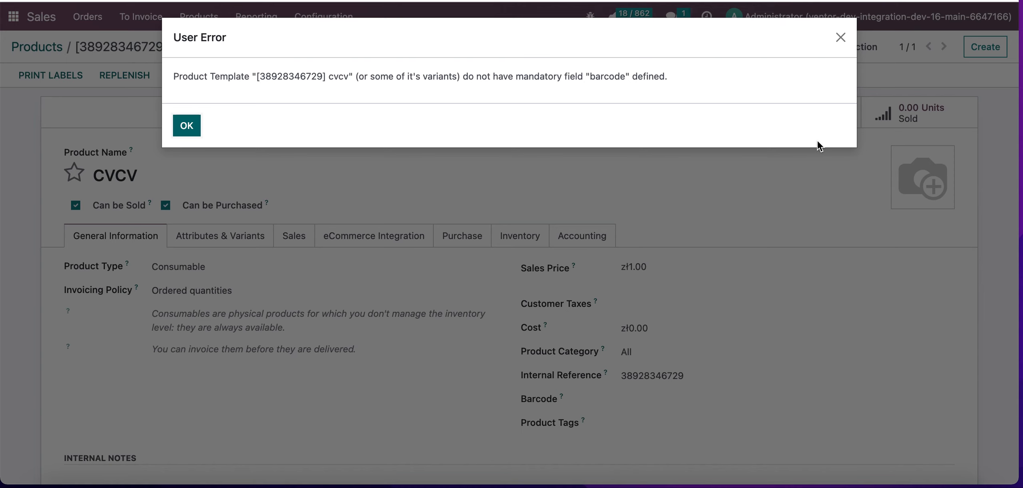
mouse_move(418, 77)
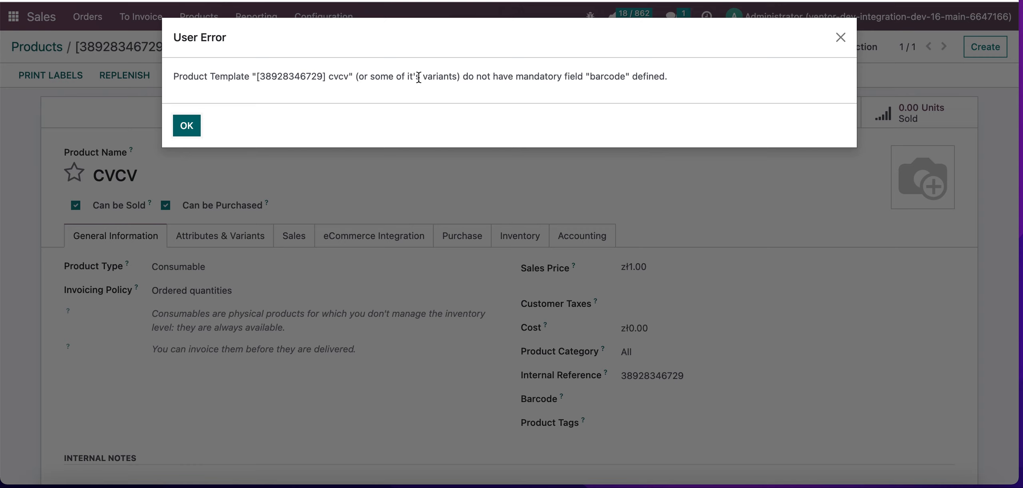
mouse_move(485, 77)
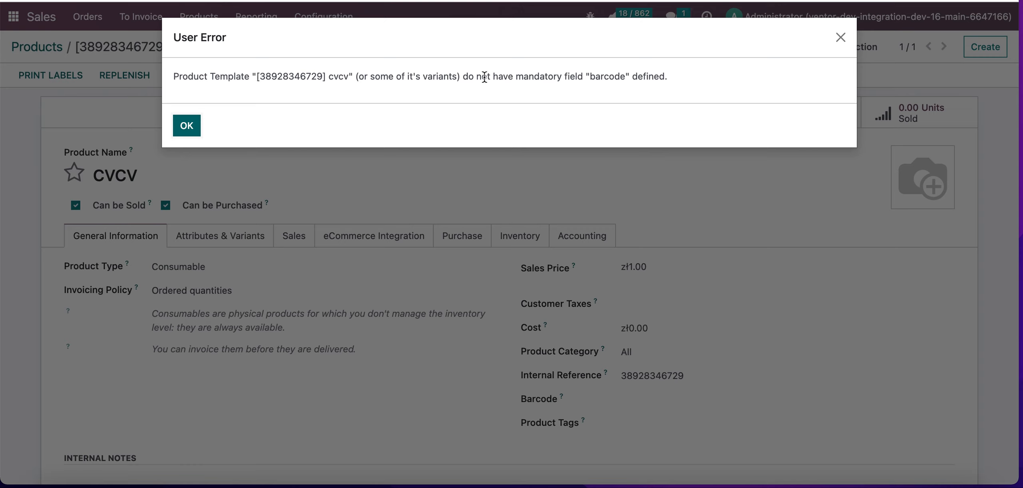
mouse_move(650, 73)
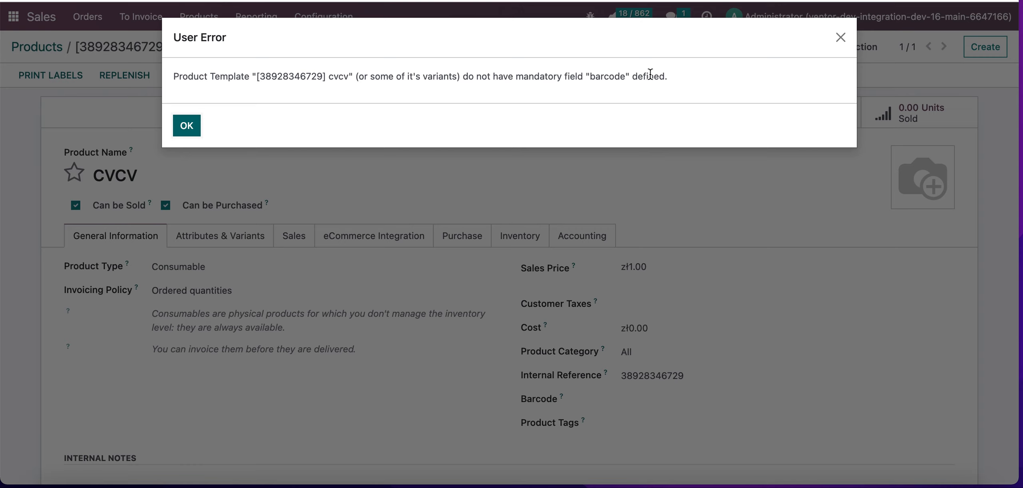
click(186, 125)
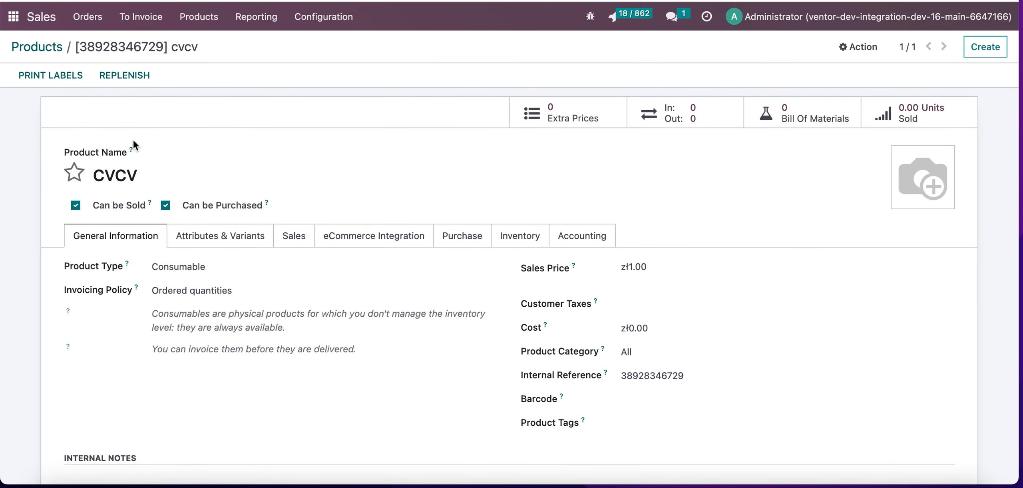
click(718, 398)
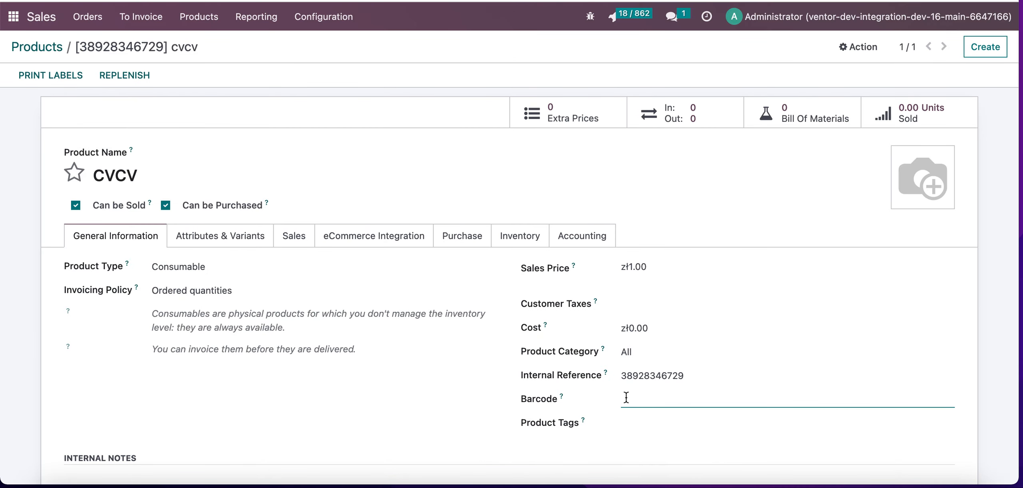
text(4389490384)
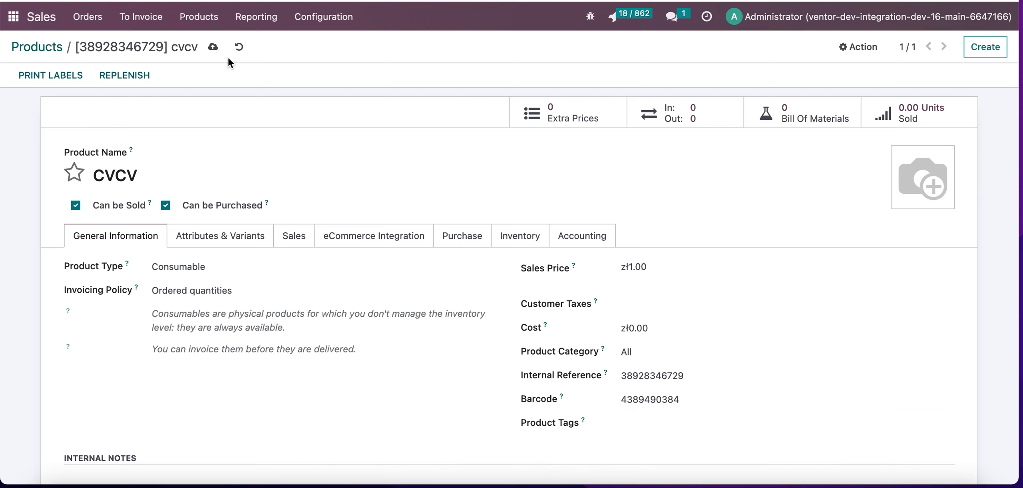
click(858, 47)
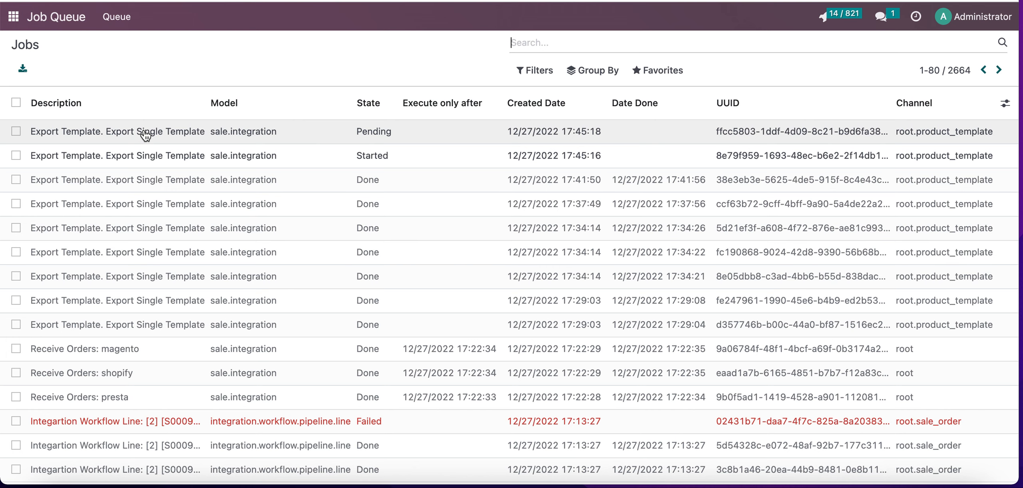
mouse_move(170, 142)
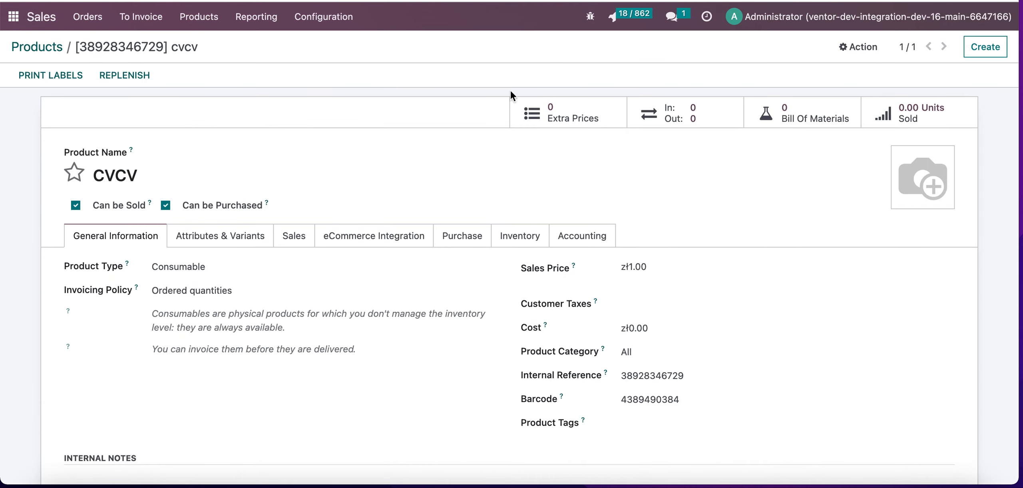
Duplicate CVCV via the Action menu, yielding 'cvcv (copy)' with reference and barcode cleared.
click(861, 46)
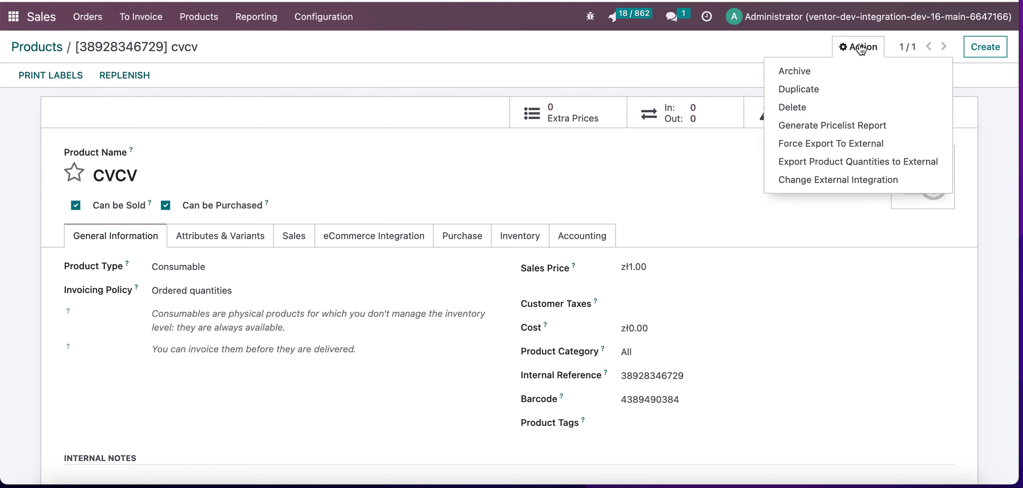
mouse_move(798, 90)
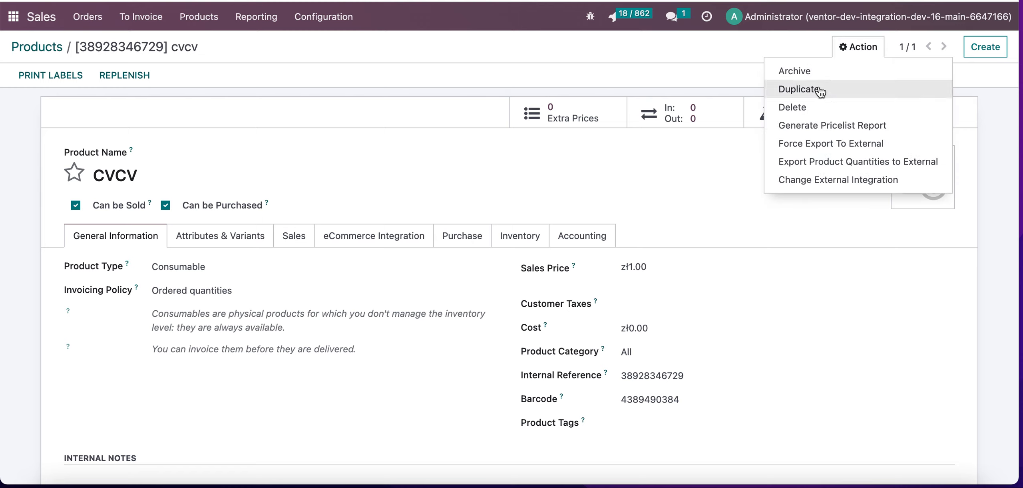
mouse_move(809, 107)
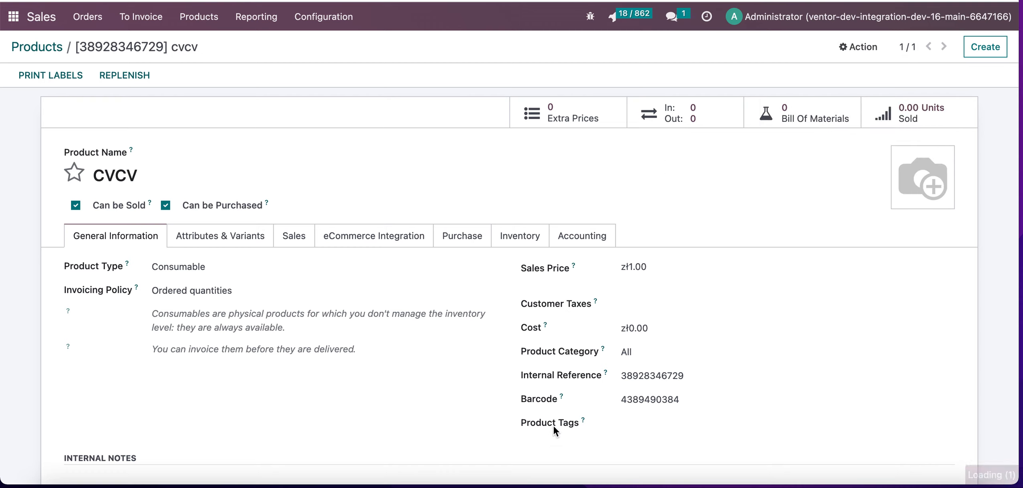
click(858, 46)
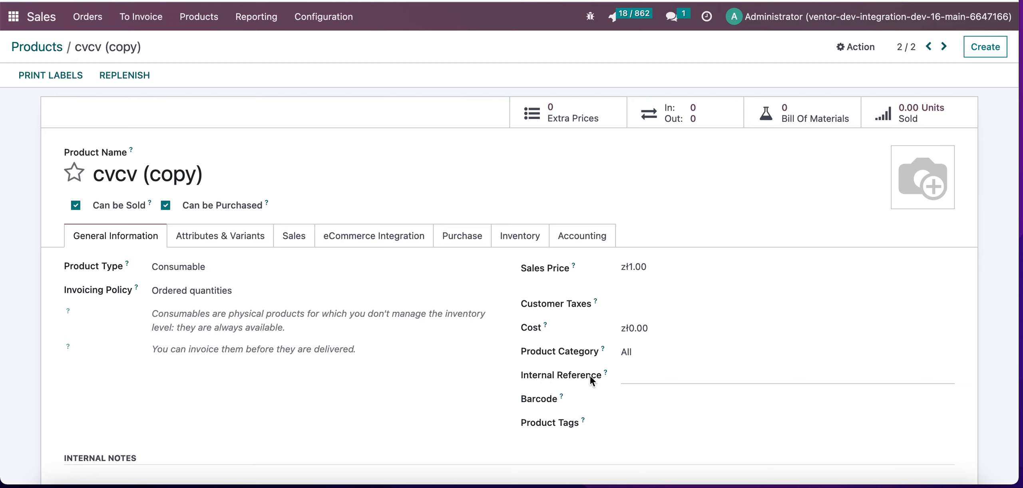